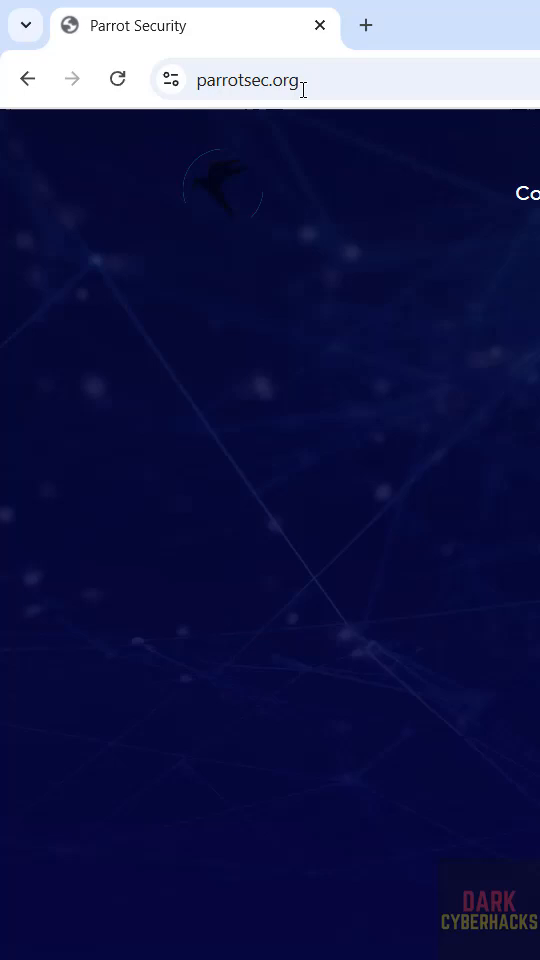
# Step: Scroll down the download page past the Live category and AMD64 architecture steps to the Security Edition listing
pyautogui.scroll(-3)
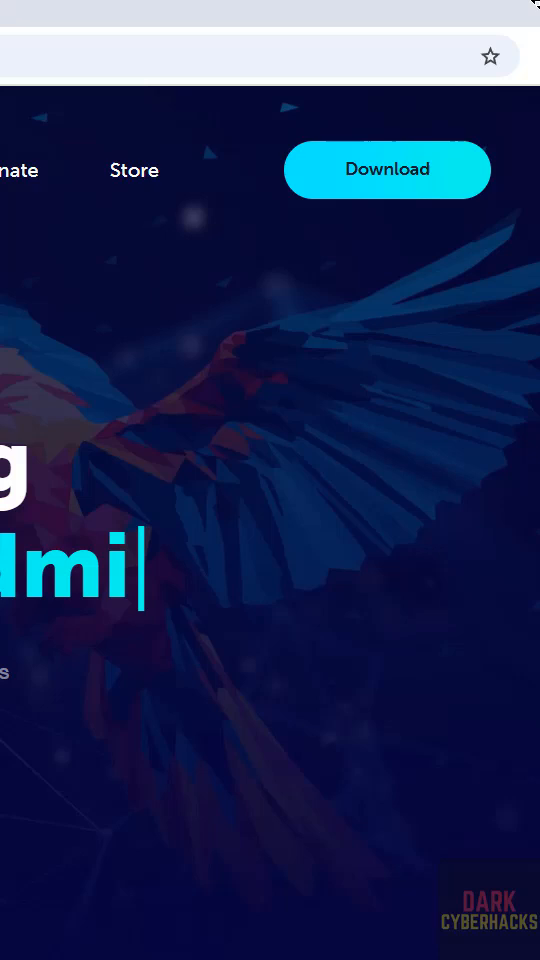
pyautogui.scroll(-3)
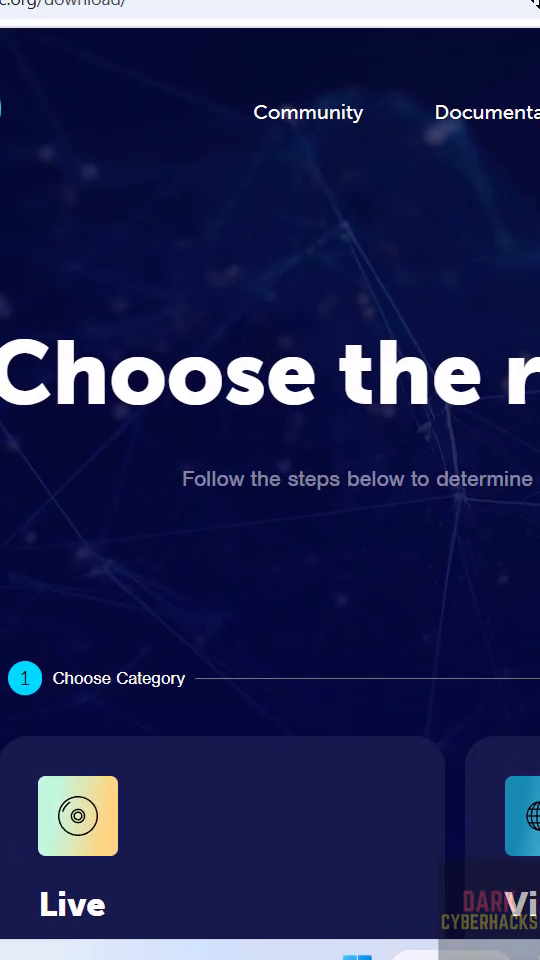
pyautogui.scroll(-3)
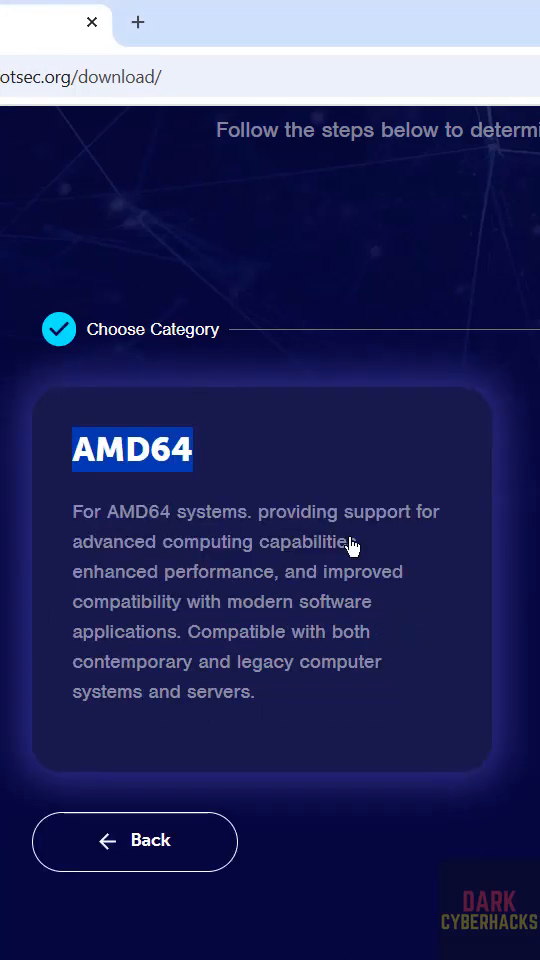
pyautogui.moveTo(210, 580)
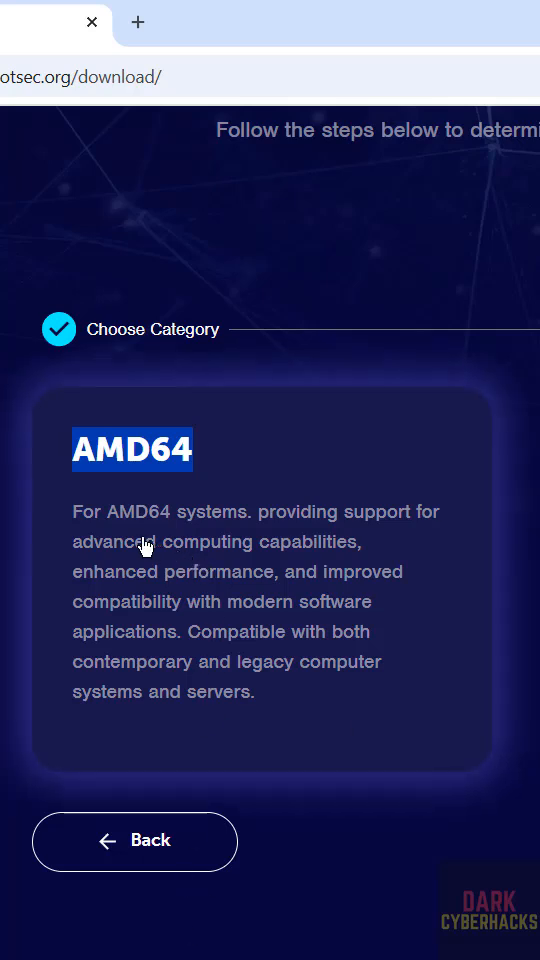
pyautogui.moveTo(150, 572)
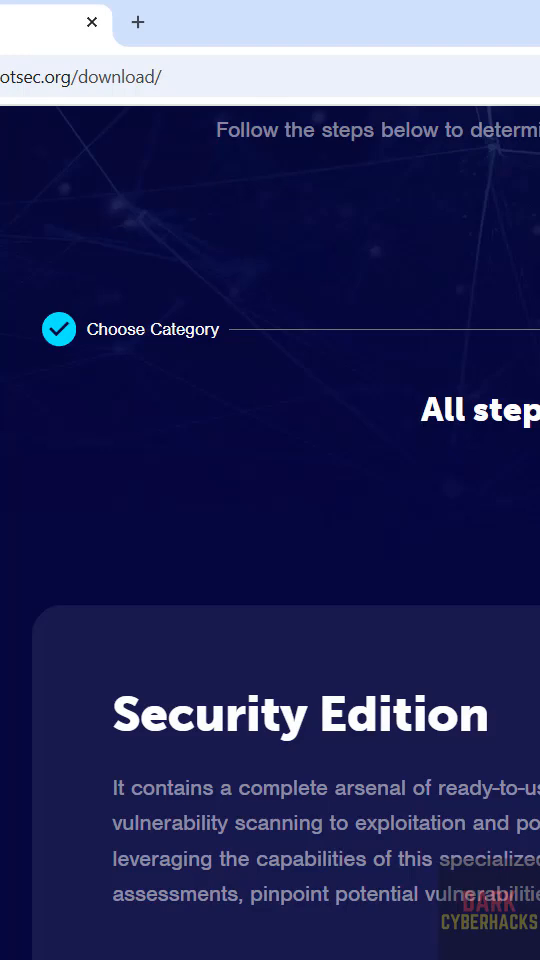
# Step: Start the direct download of Parrot-security-6.4_amd64.iso from the Security Edition 6.4 Lorikeet options
pyautogui.scroll(-3)
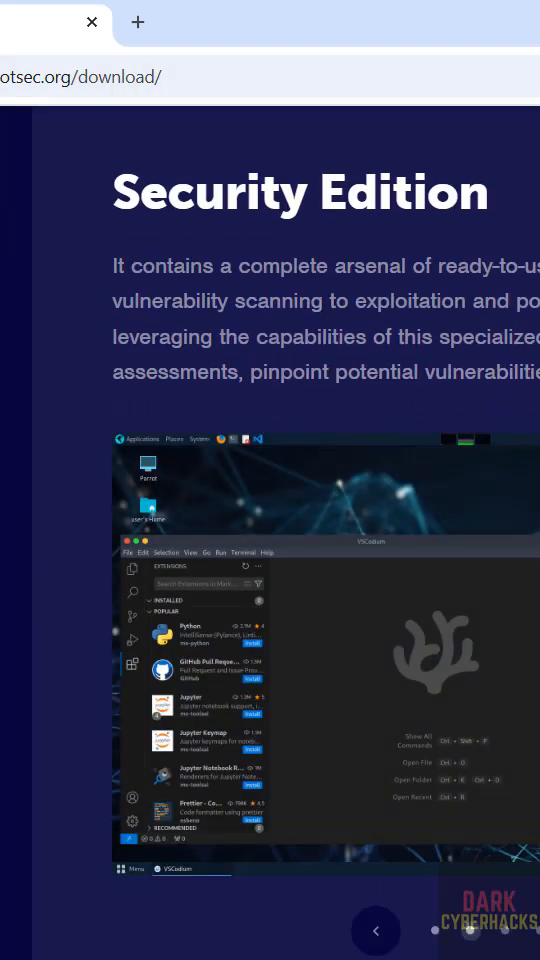
pyautogui.scroll(-3)
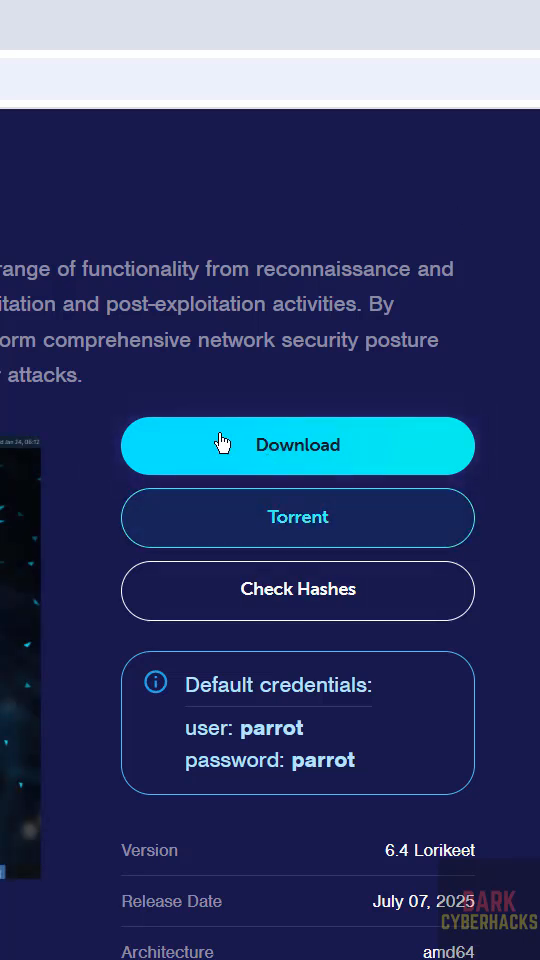
pyautogui.moveTo(240, 468)
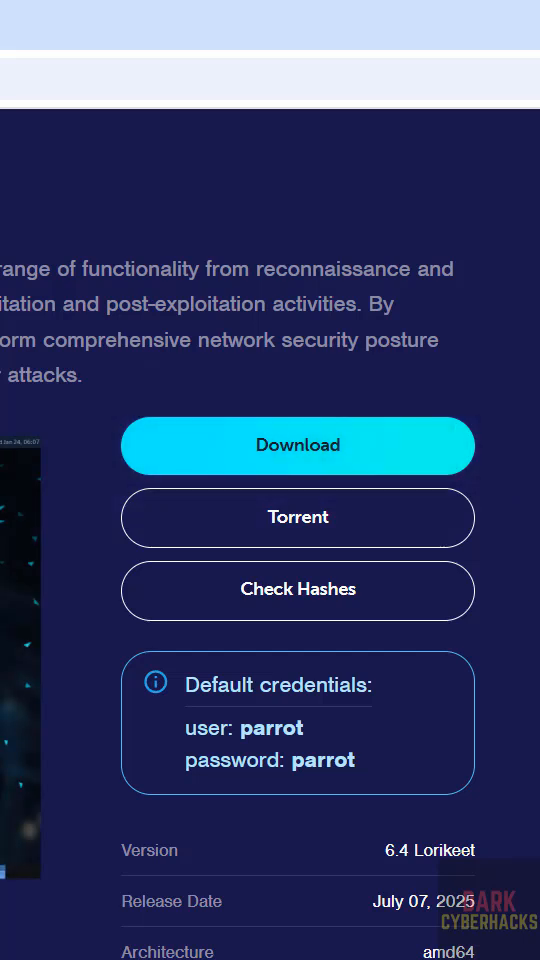
pyautogui.click(296, 444)
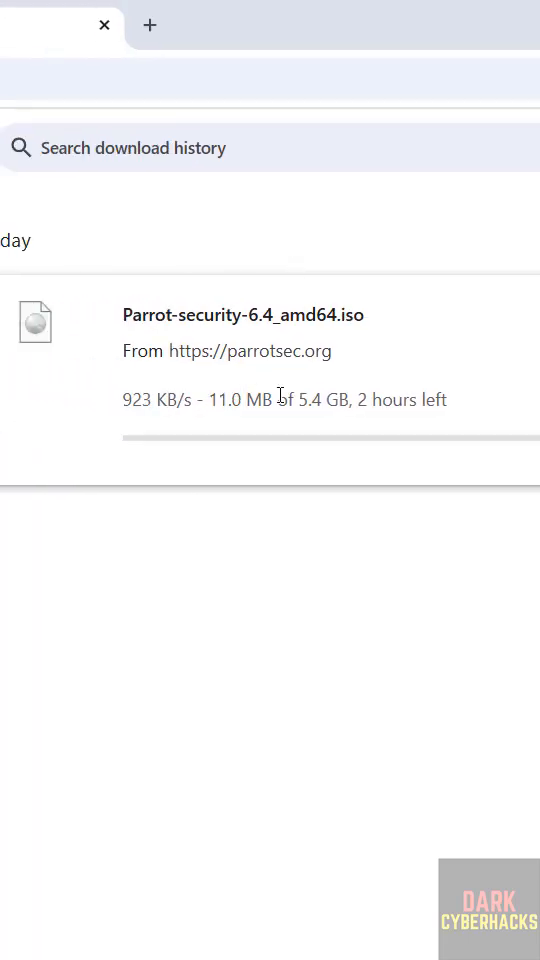
pyautogui.moveTo(348, 436)
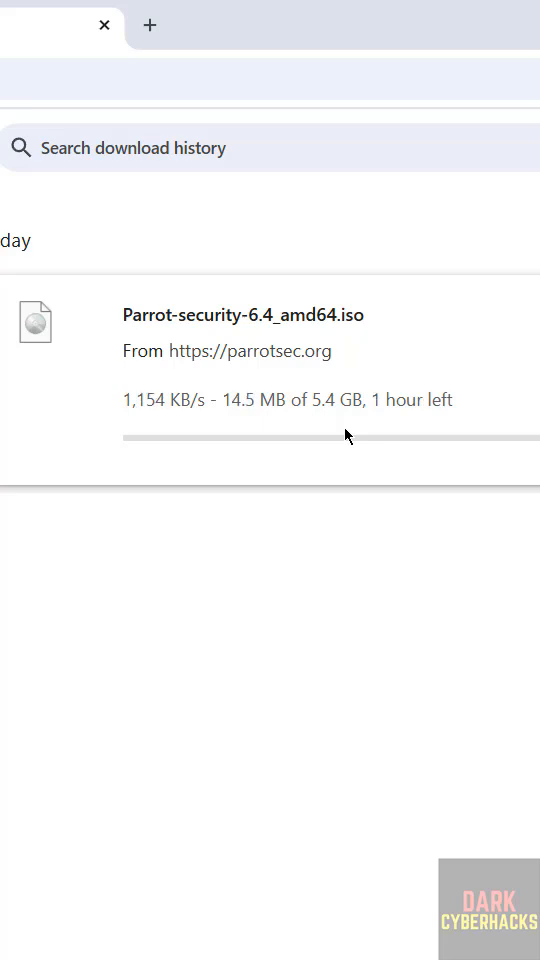
pyautogui.moveTo(400, 252)
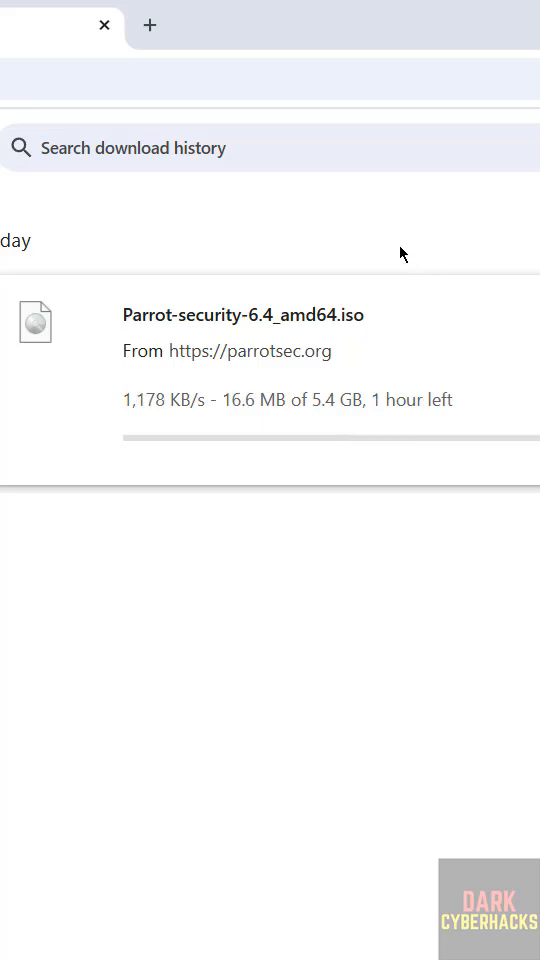